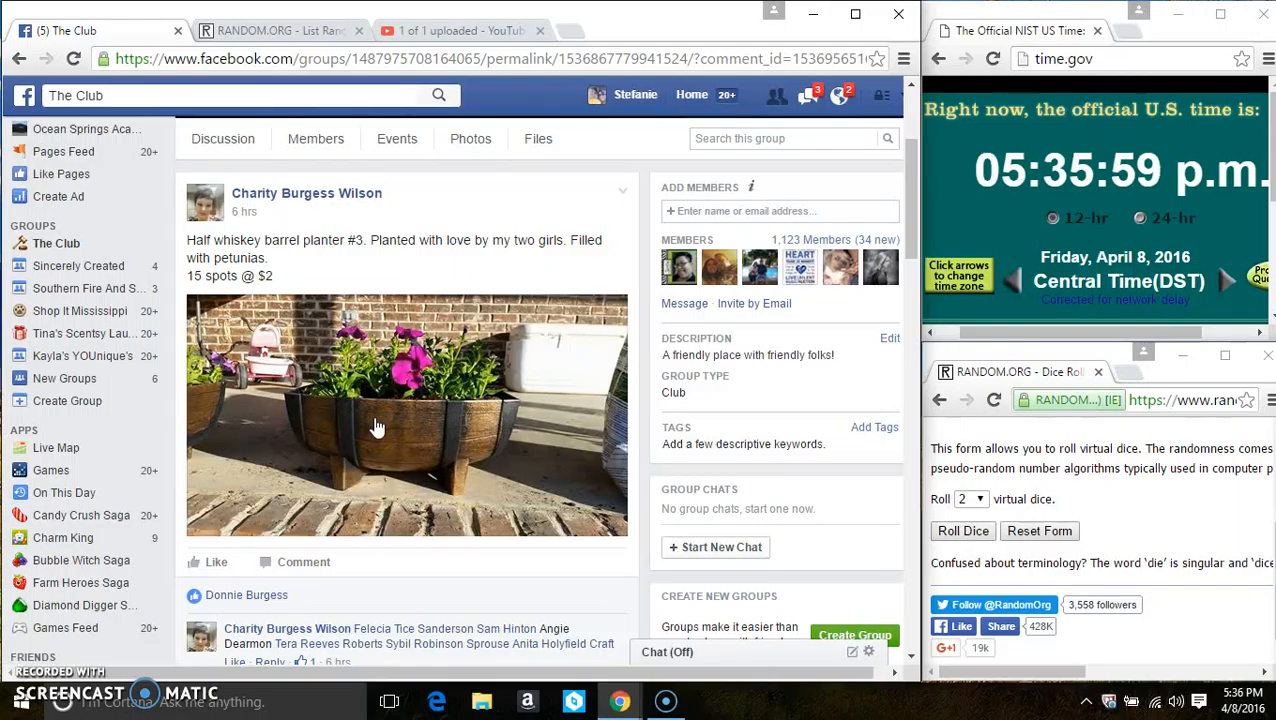
- Copy the 15-spot list and post a 'live' comment in the giveaway thread
scroll(down, 3)
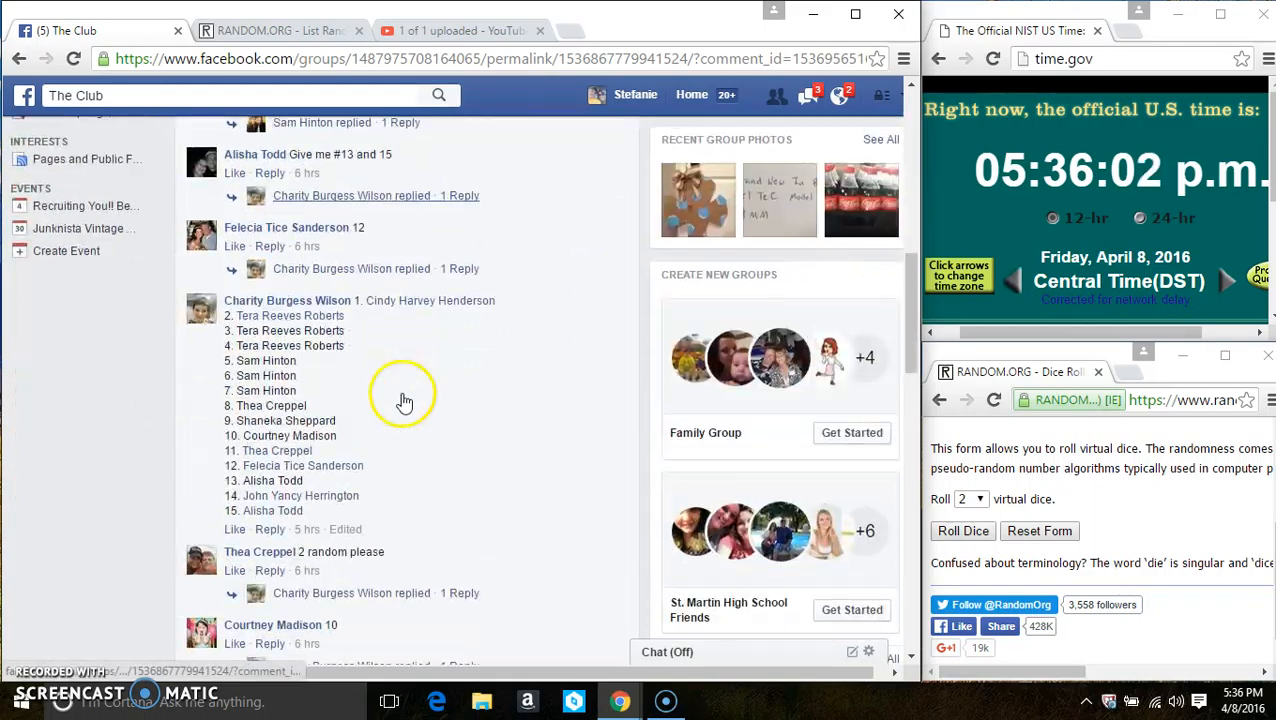
double_click(424, 300)
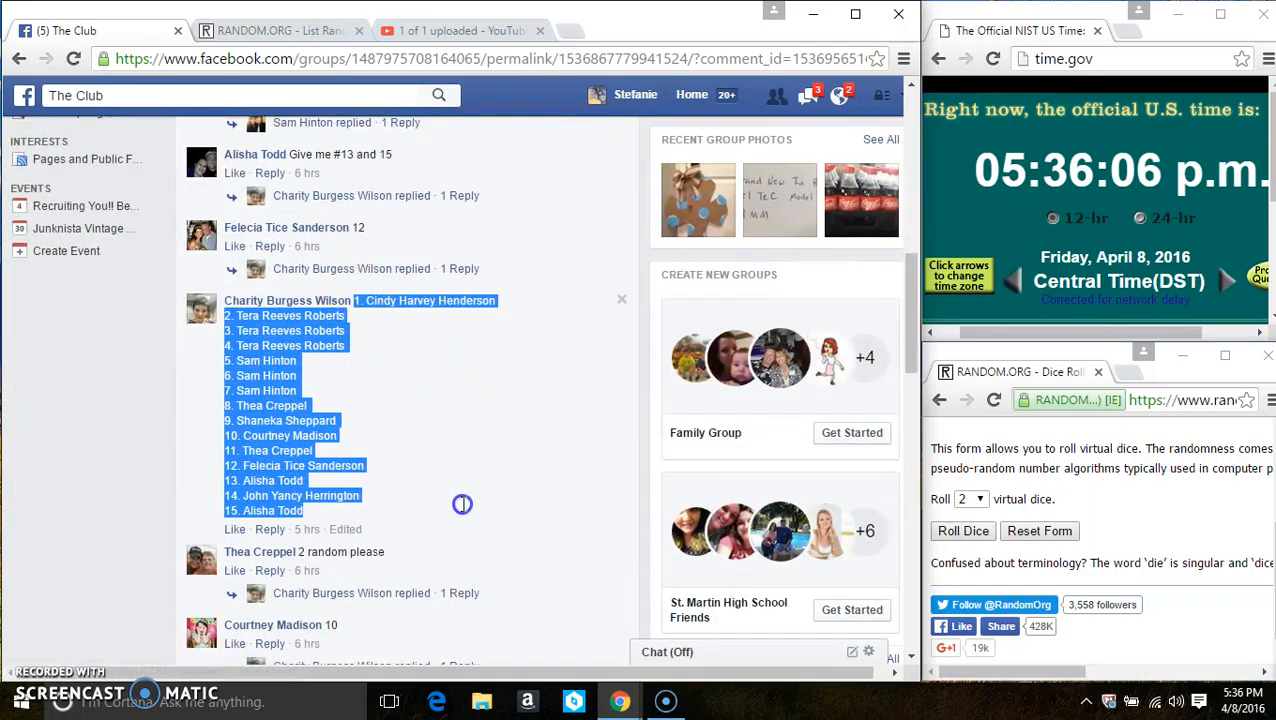
scroll(down, 3)
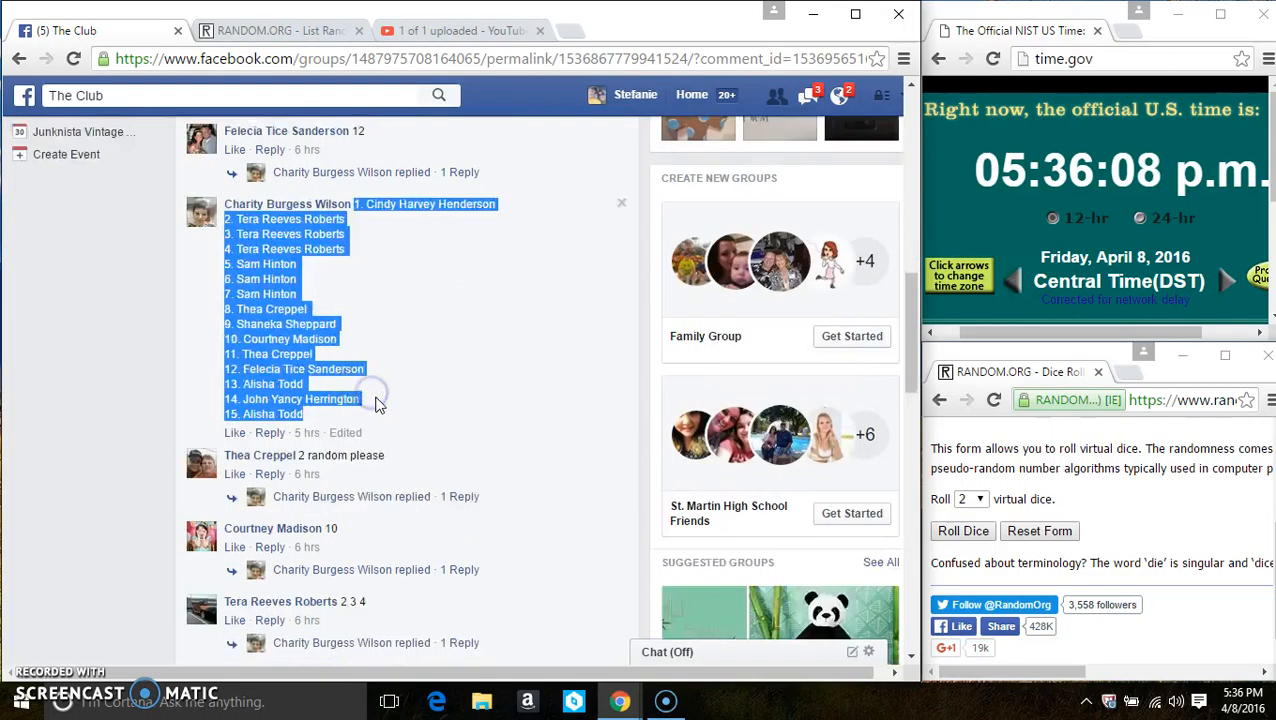
scroll(down, 3)
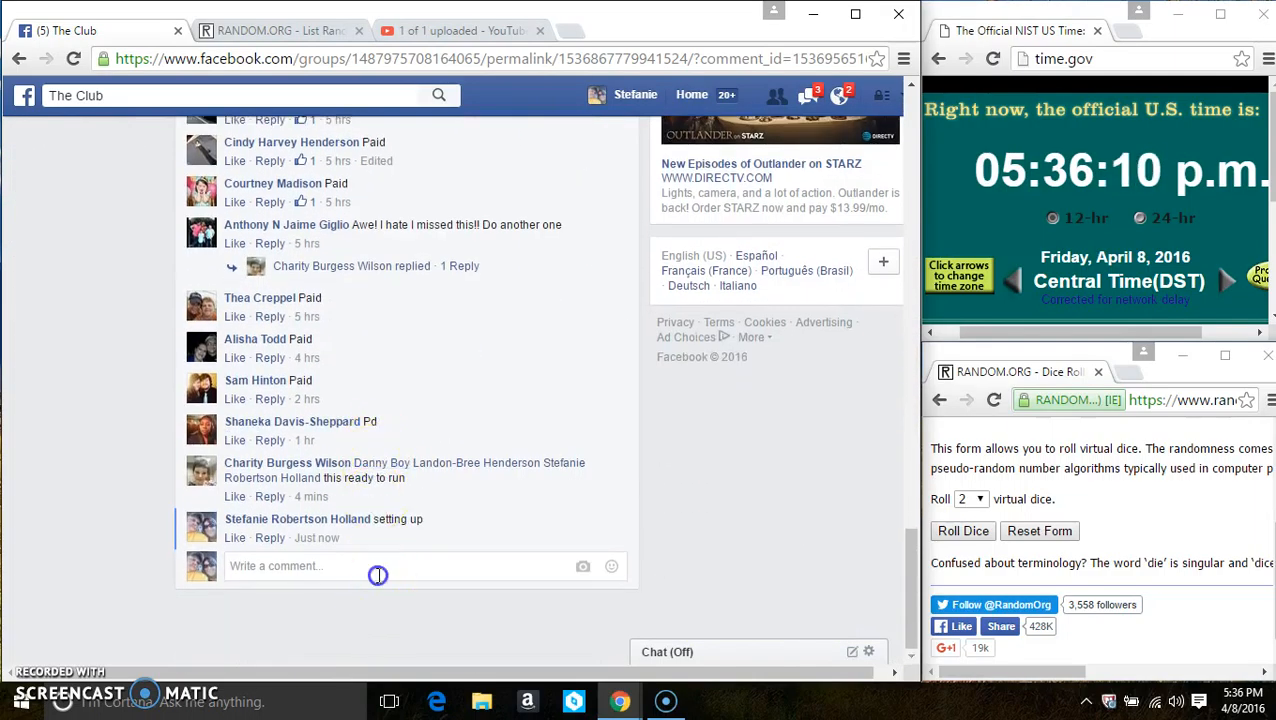
text(live)
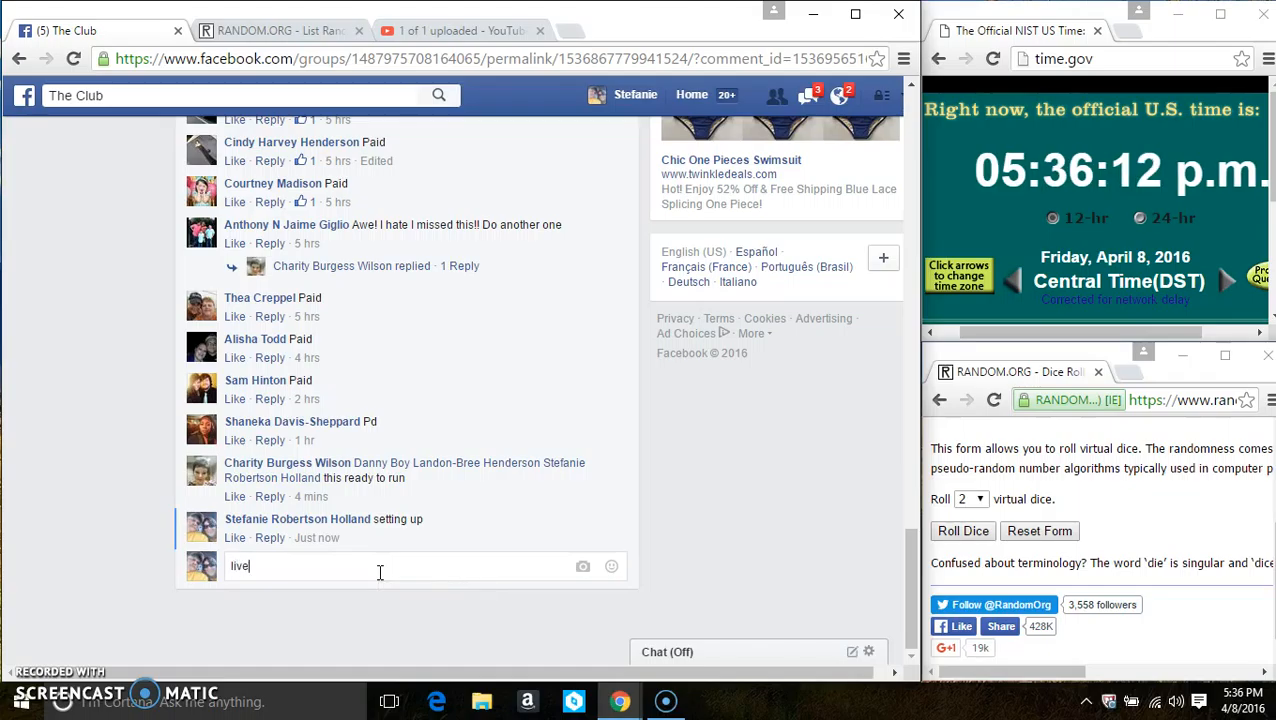
key(Return)
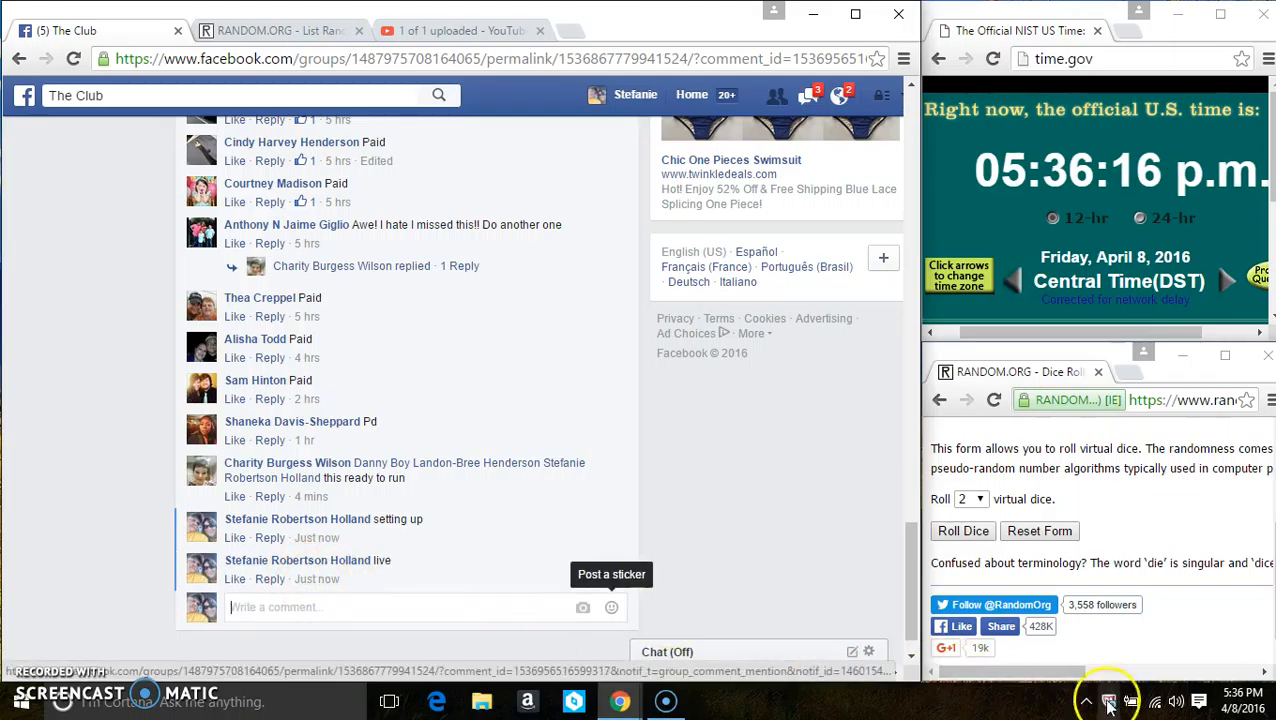
- Check the current date and time on the taskbar clock
click(1240, 694)
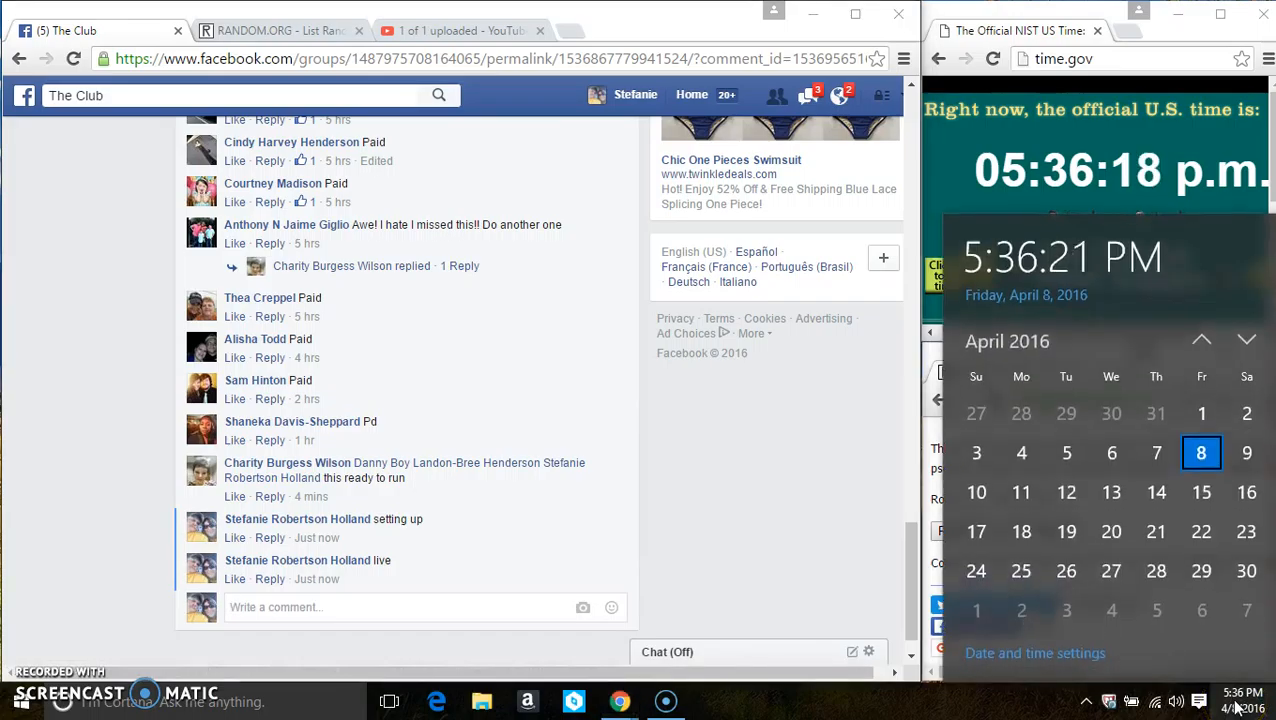
click(280, 30)
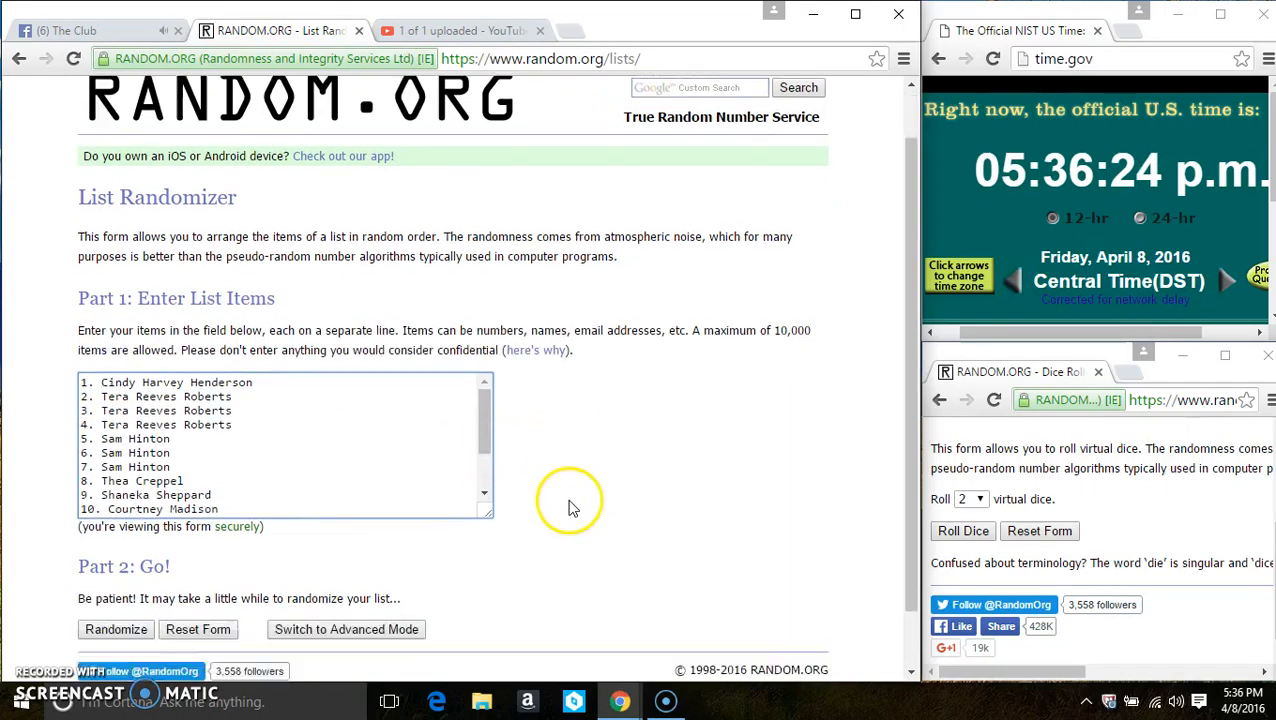
- Roll two virtual dice in the Dice Roller window, getting a four and a two
scroll(down, 3)
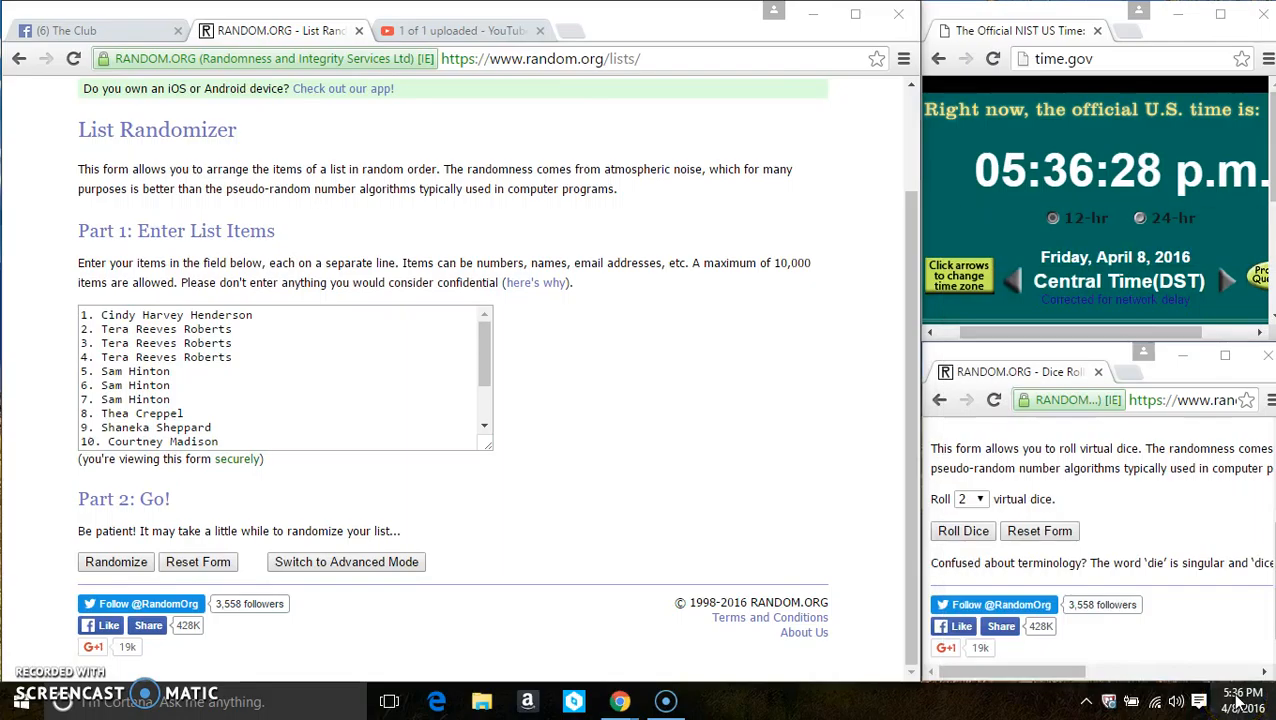
click(962, 532)
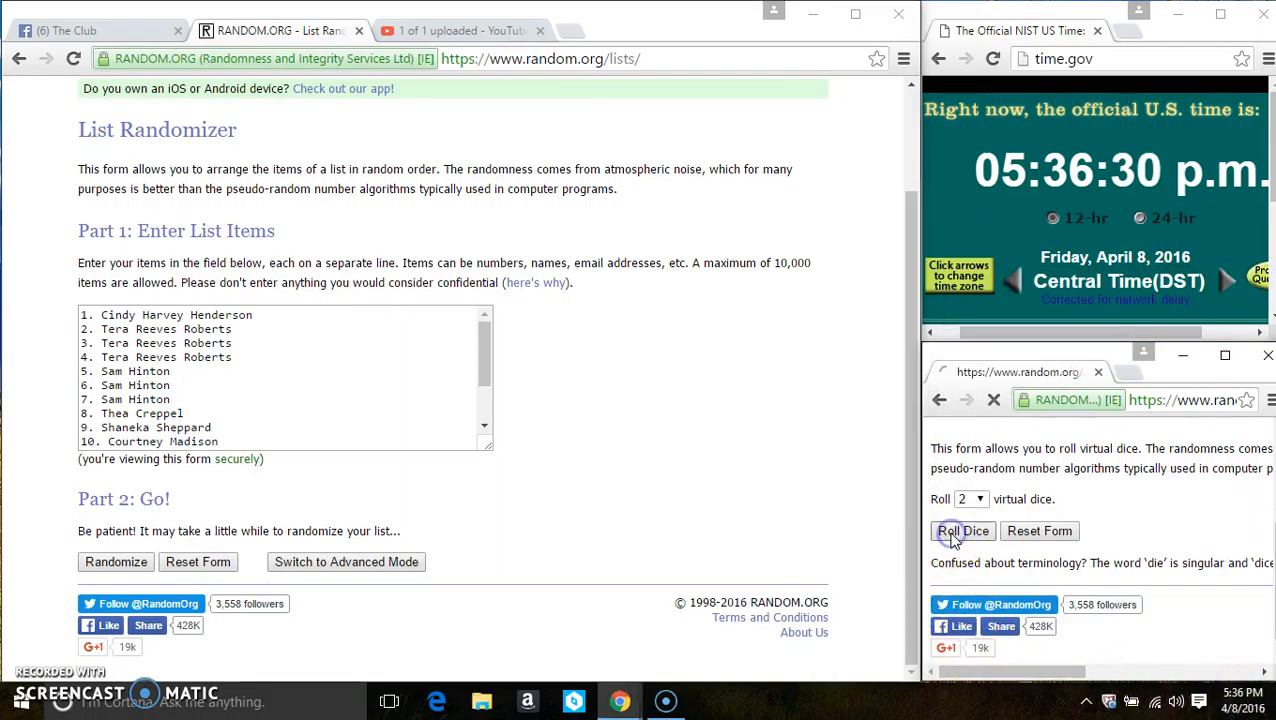
click(962, 532)
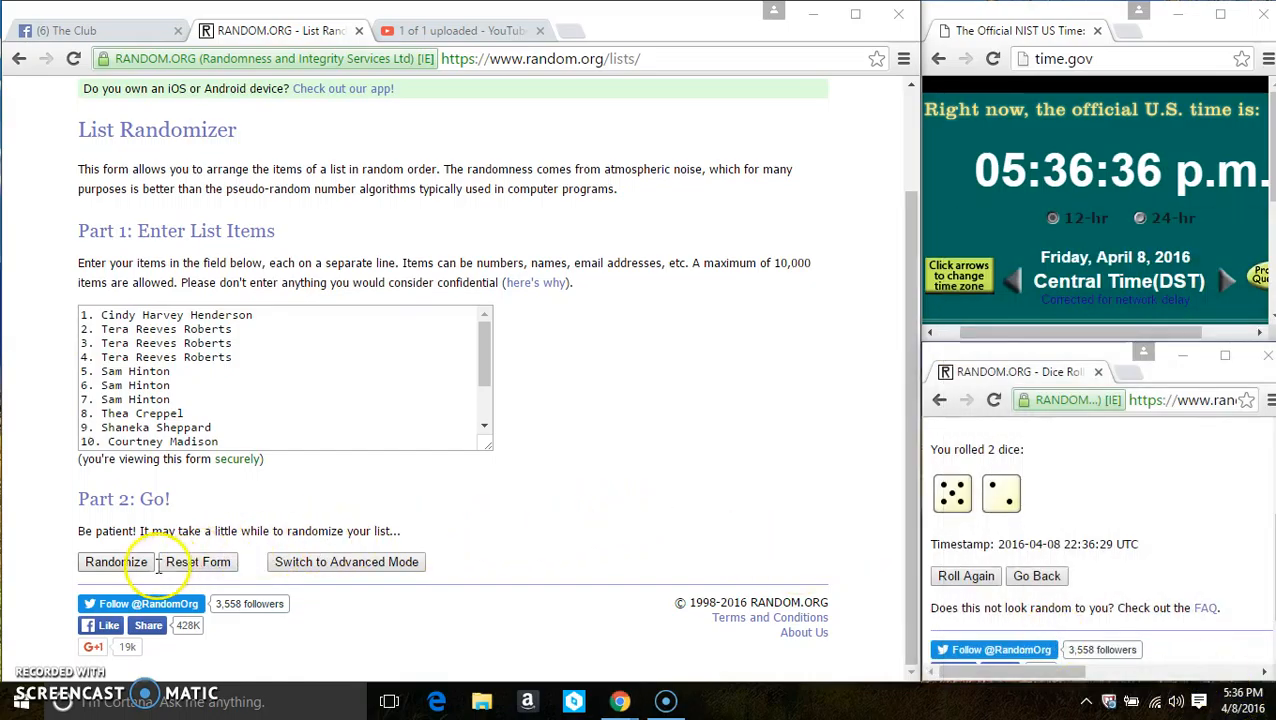
- Randomize the 15-spot list seven times in the List Randomizer
click(116, 560)
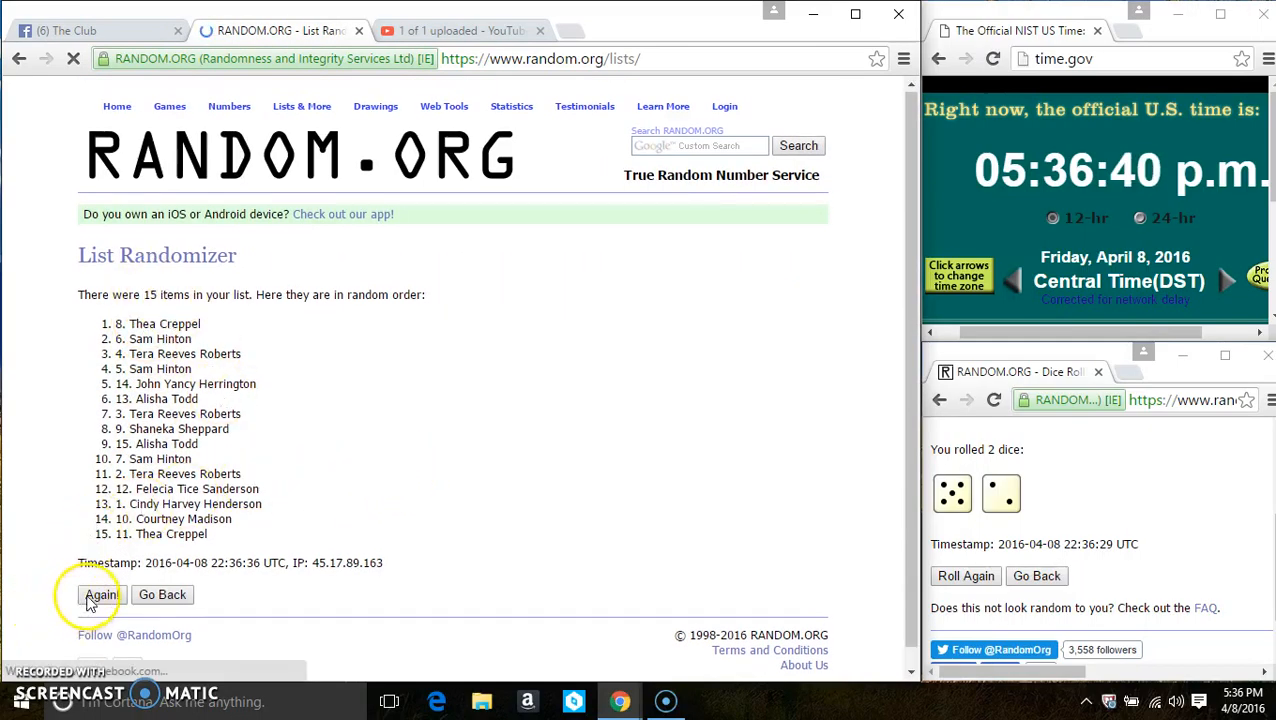
click(100, 594)
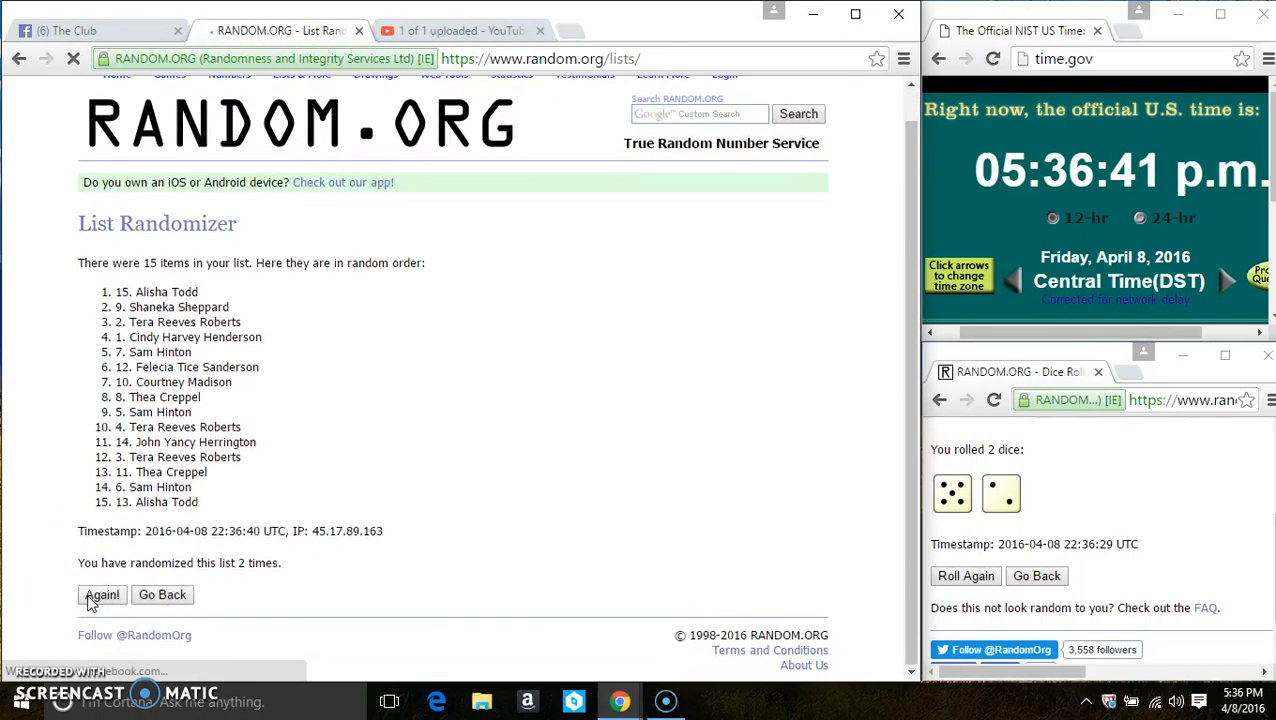
click(100, 594)
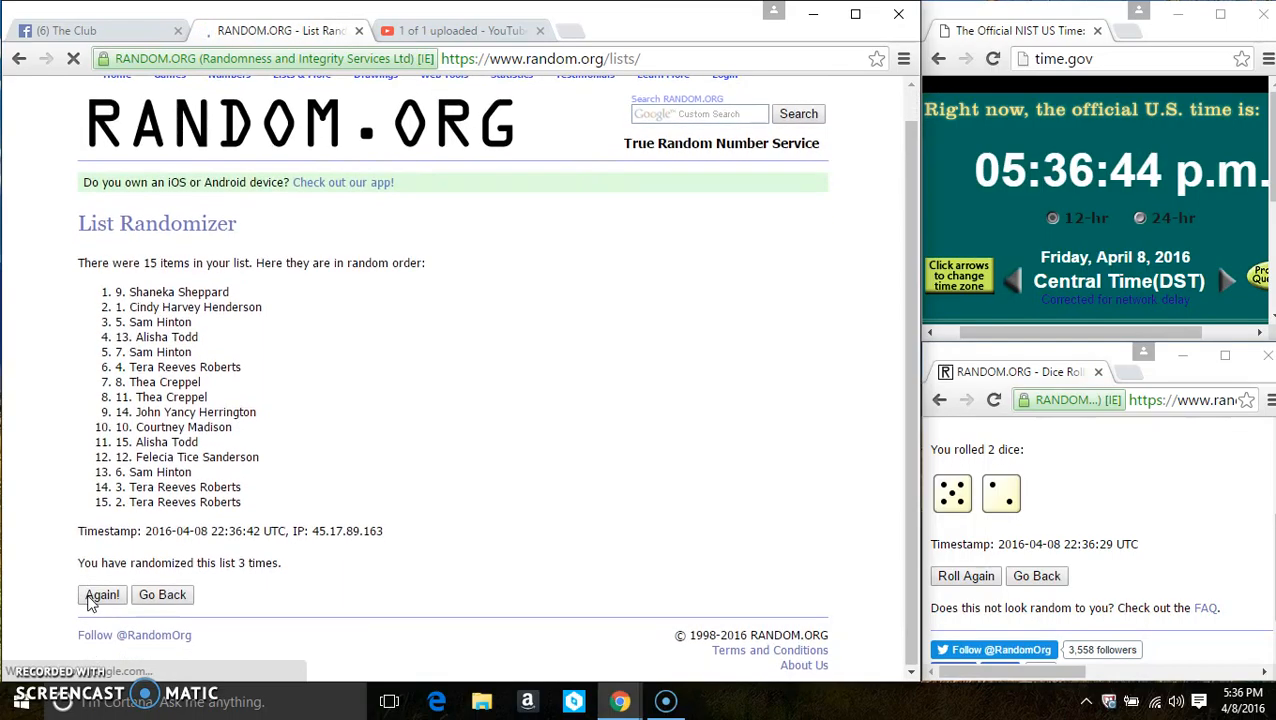
click(102, 594)
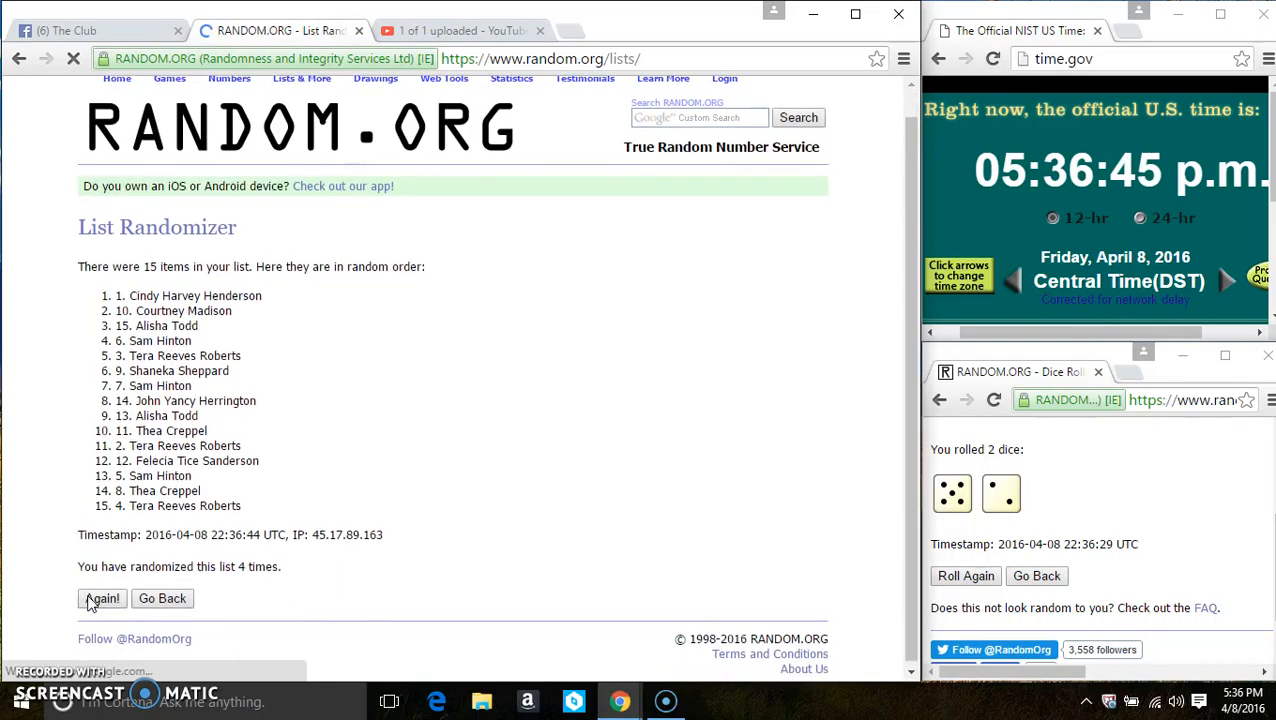
click(100, 598)
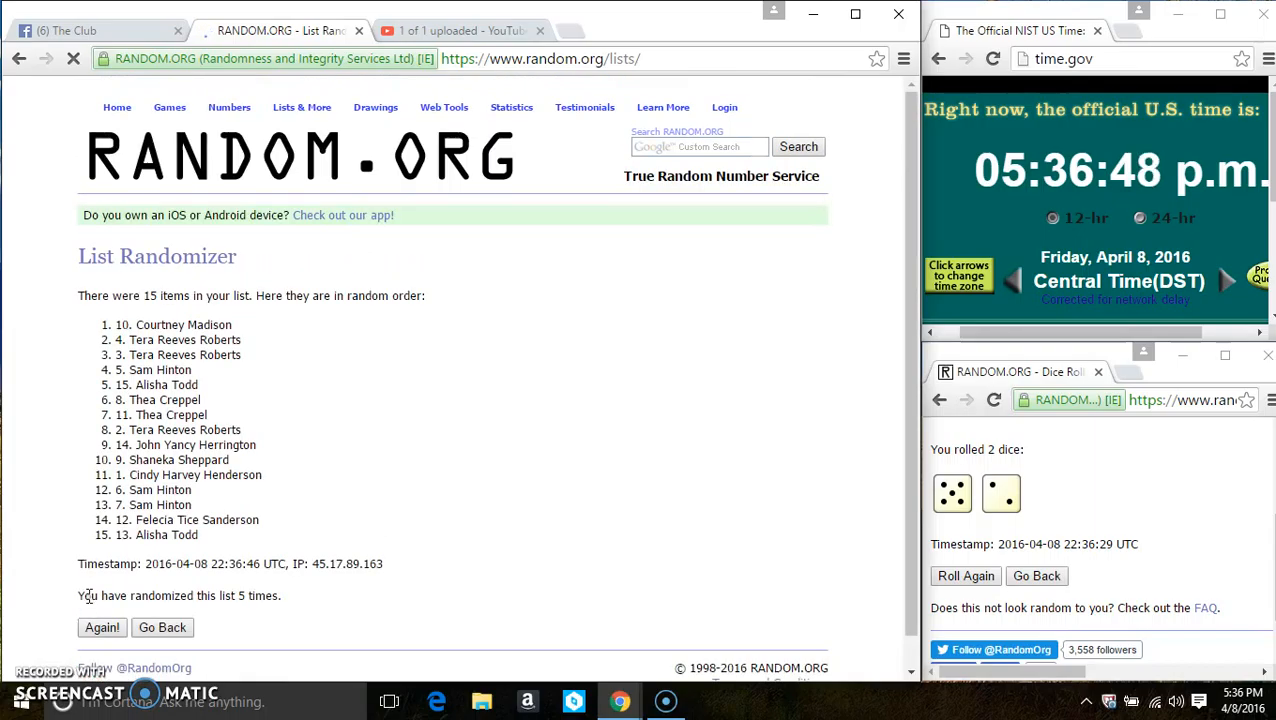
click(100, 628)
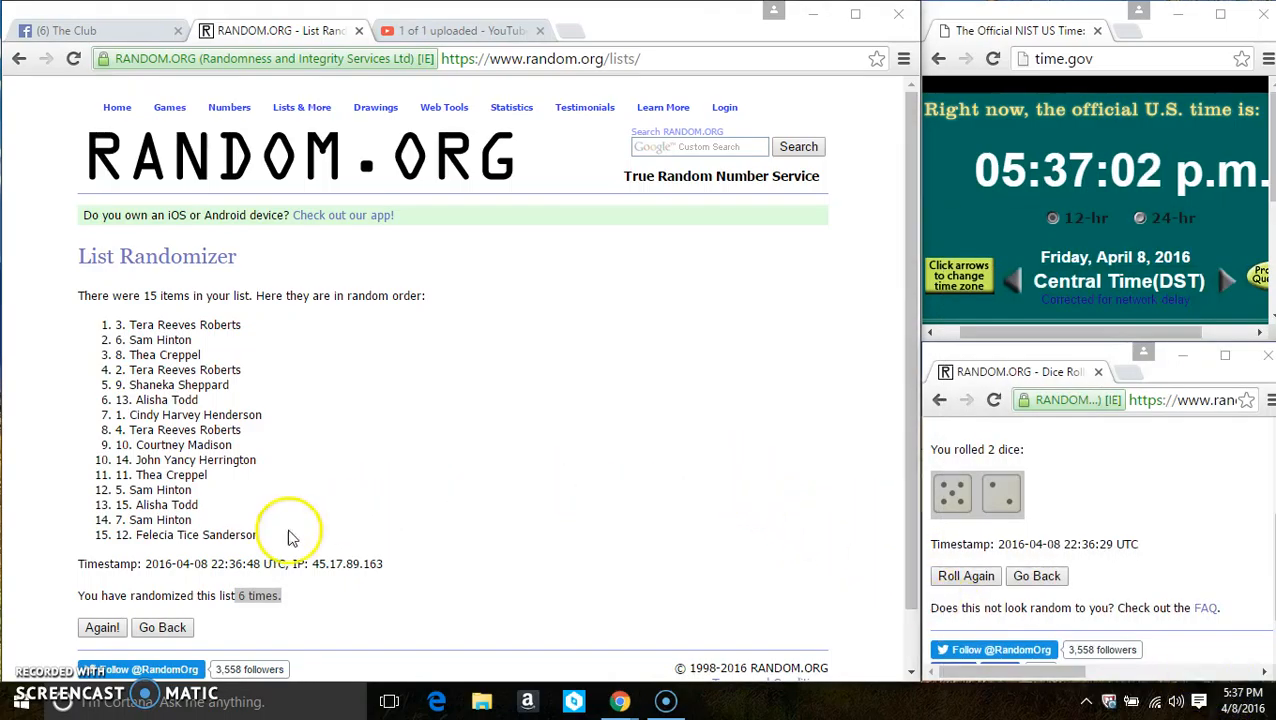
click(100, 562)
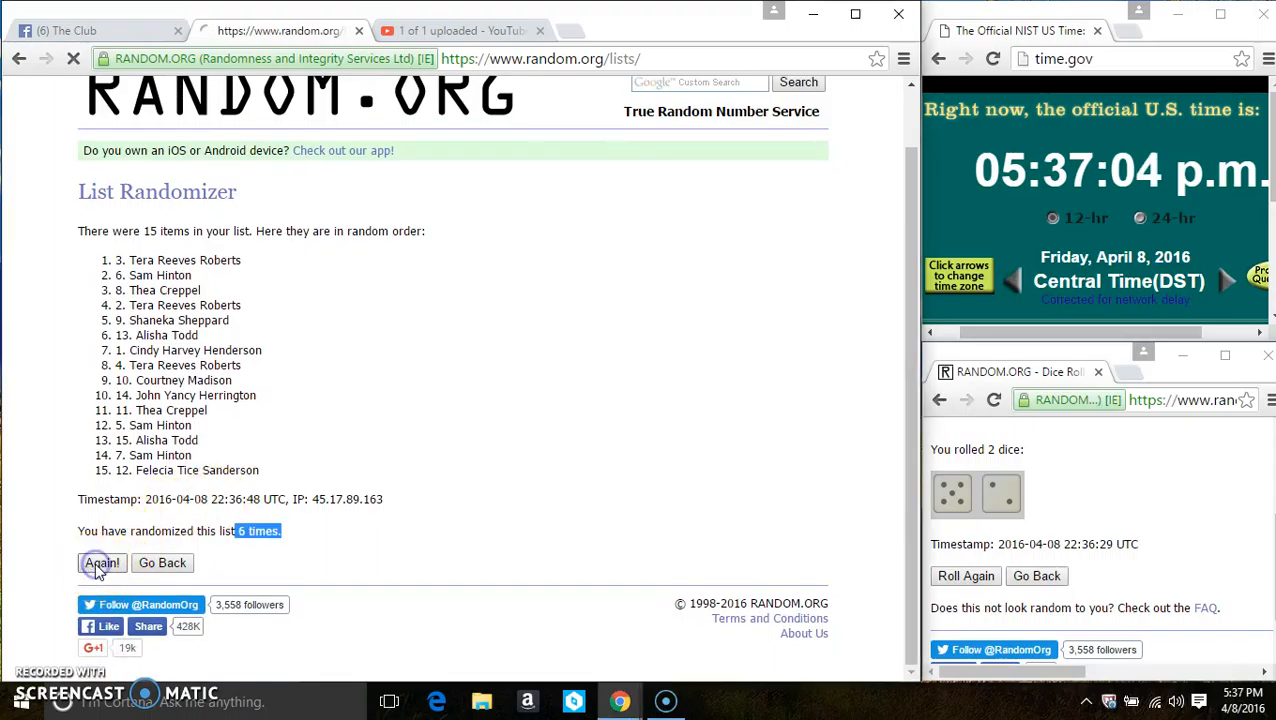
click(100, 562)
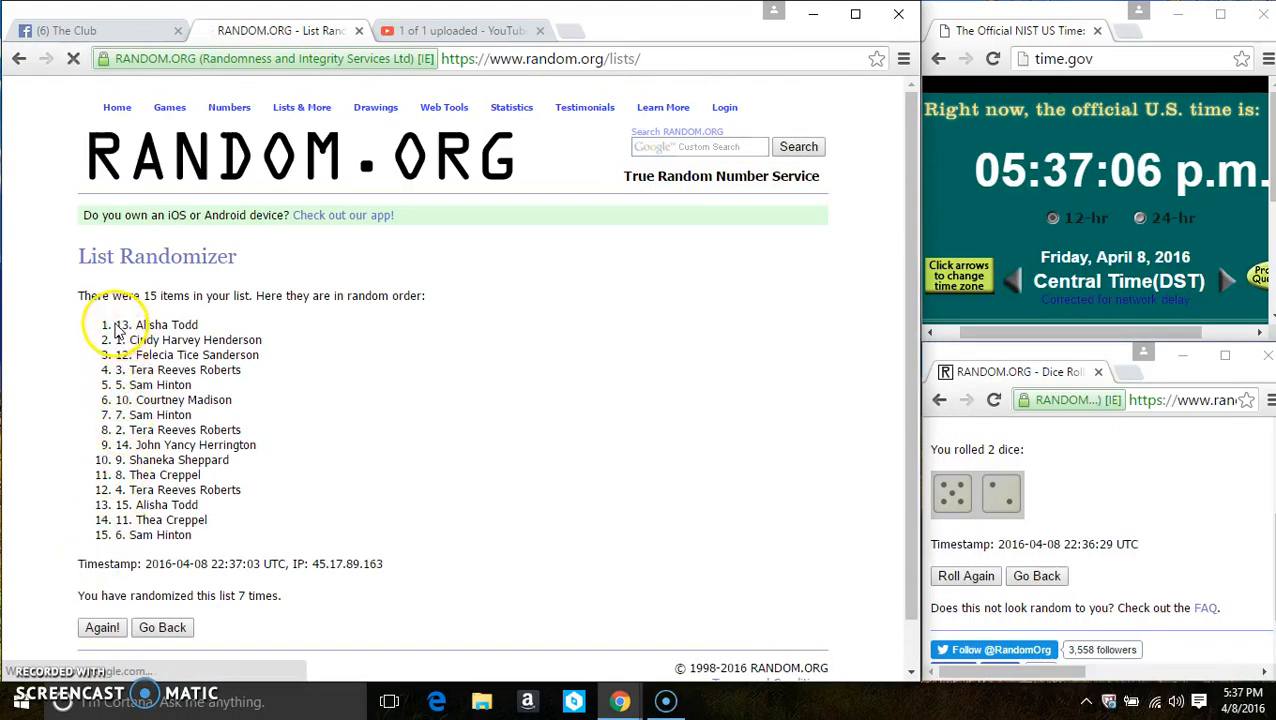
double_click(156, 324)
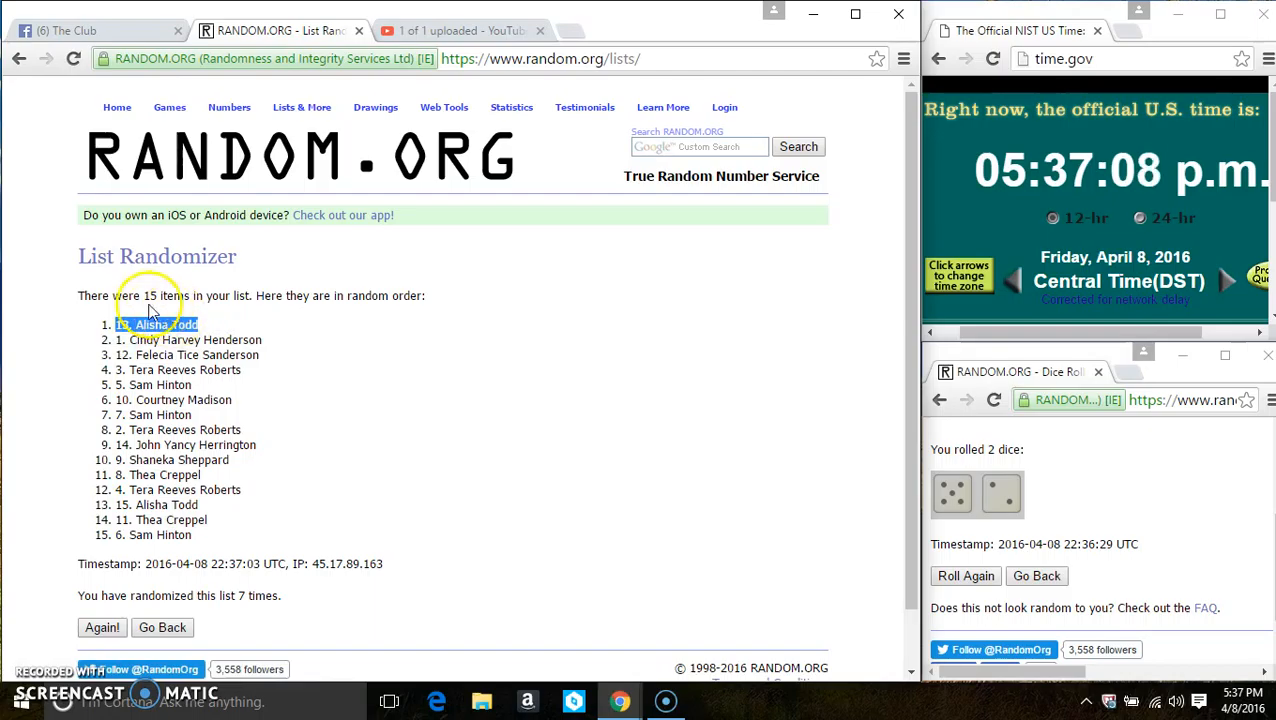
scroll(down, 3)
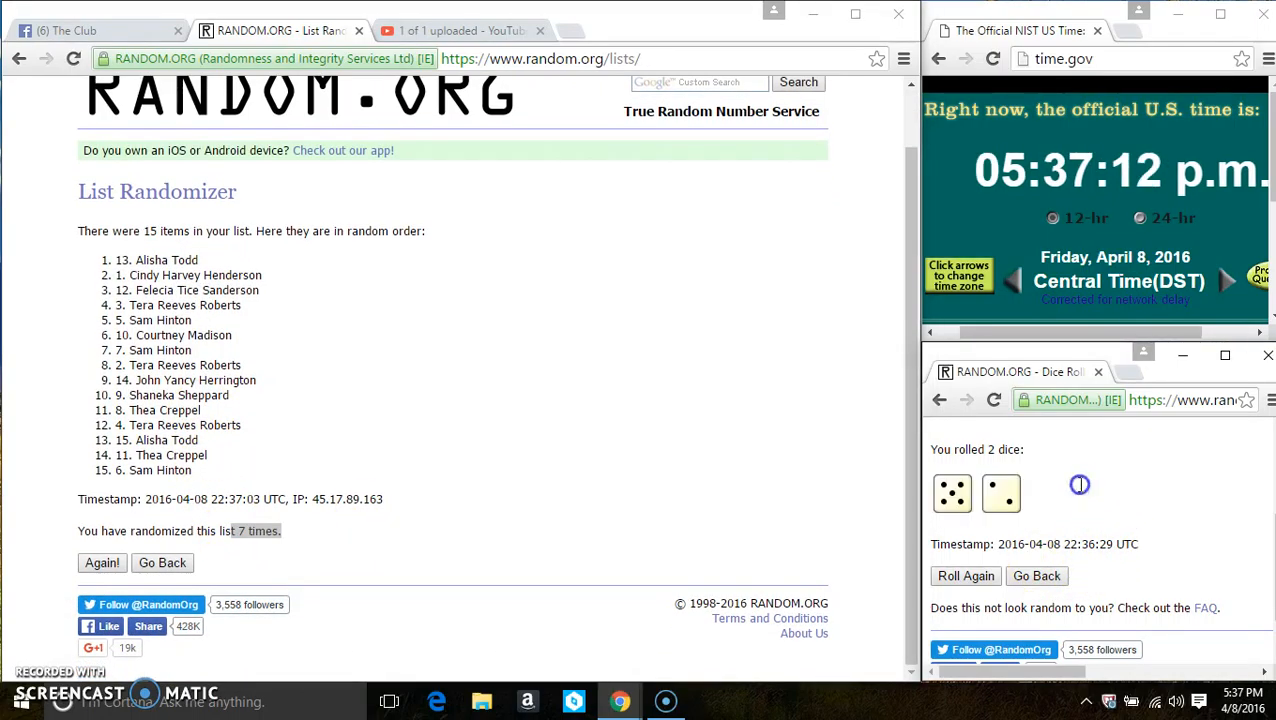
click(90, 30)
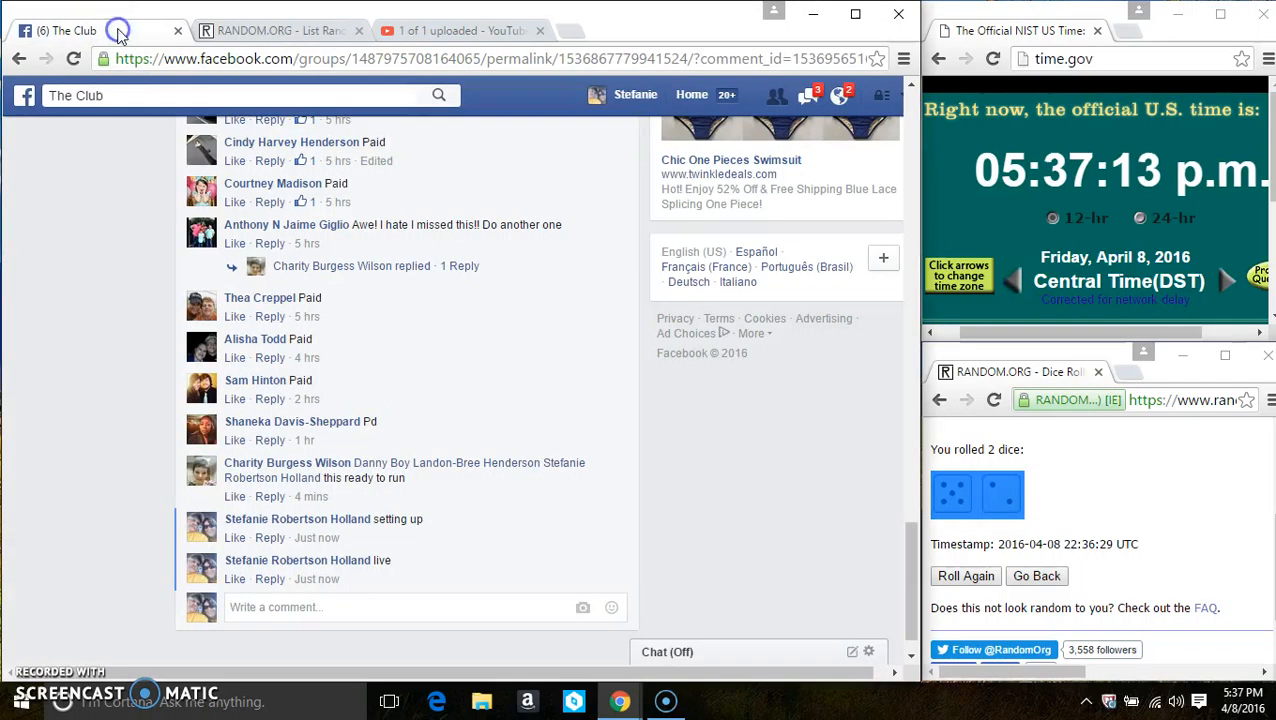
text(done)
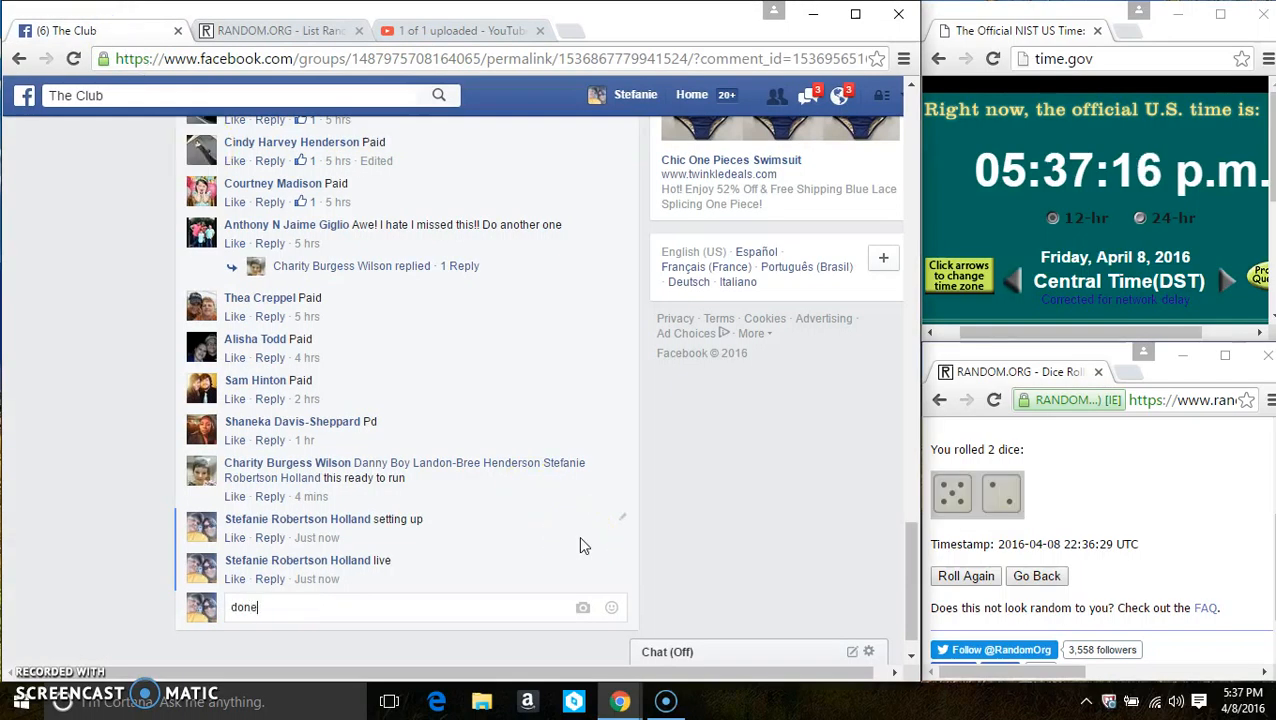
key(Return)
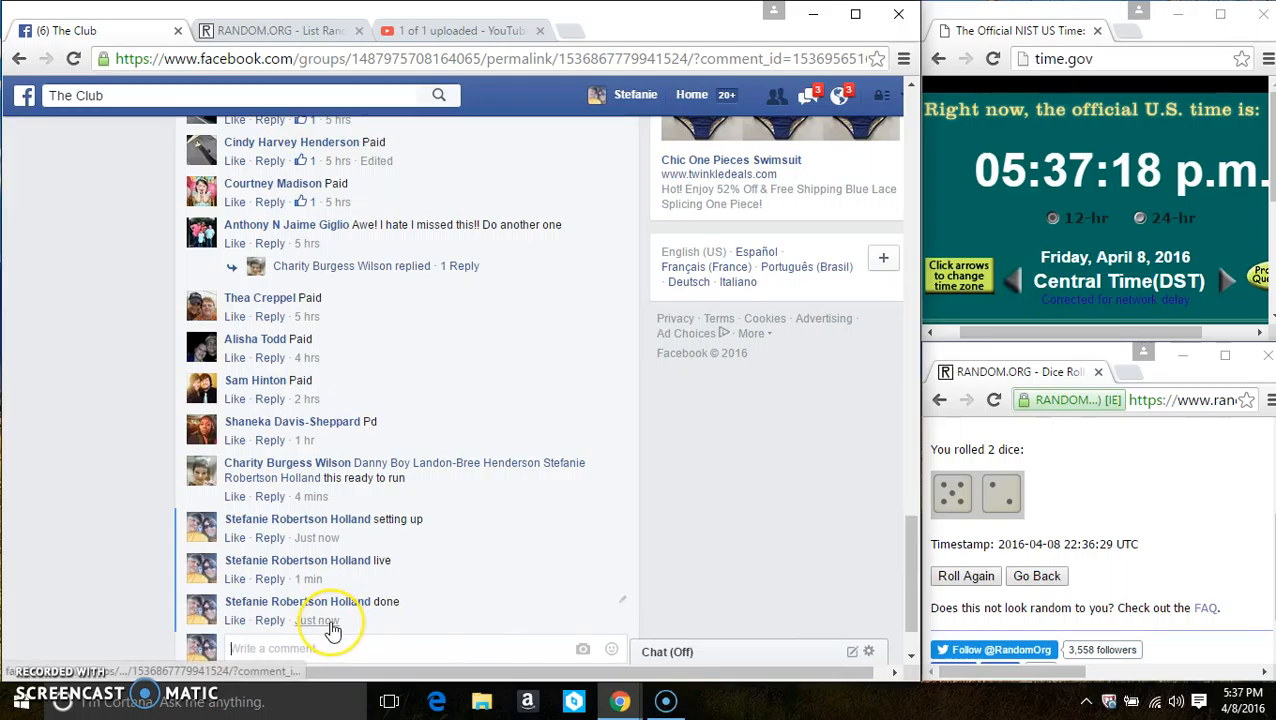